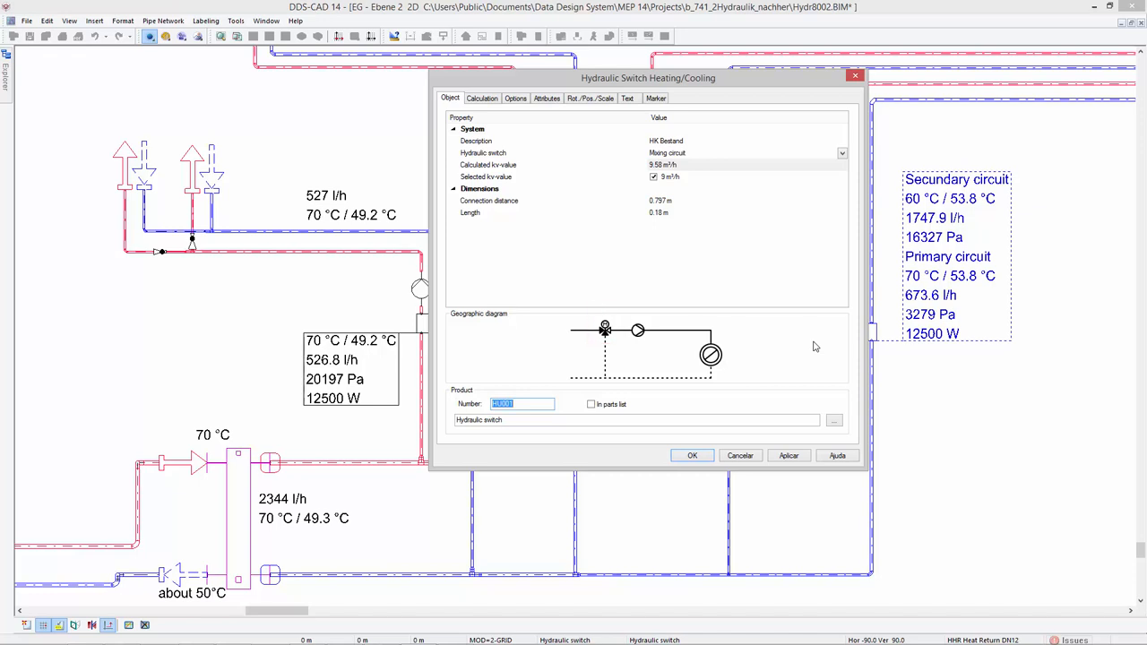
# Close the mixing circuit switch dialog and open the properties of the 526.8 l/h switch.
pyautogui.click(638, 330)
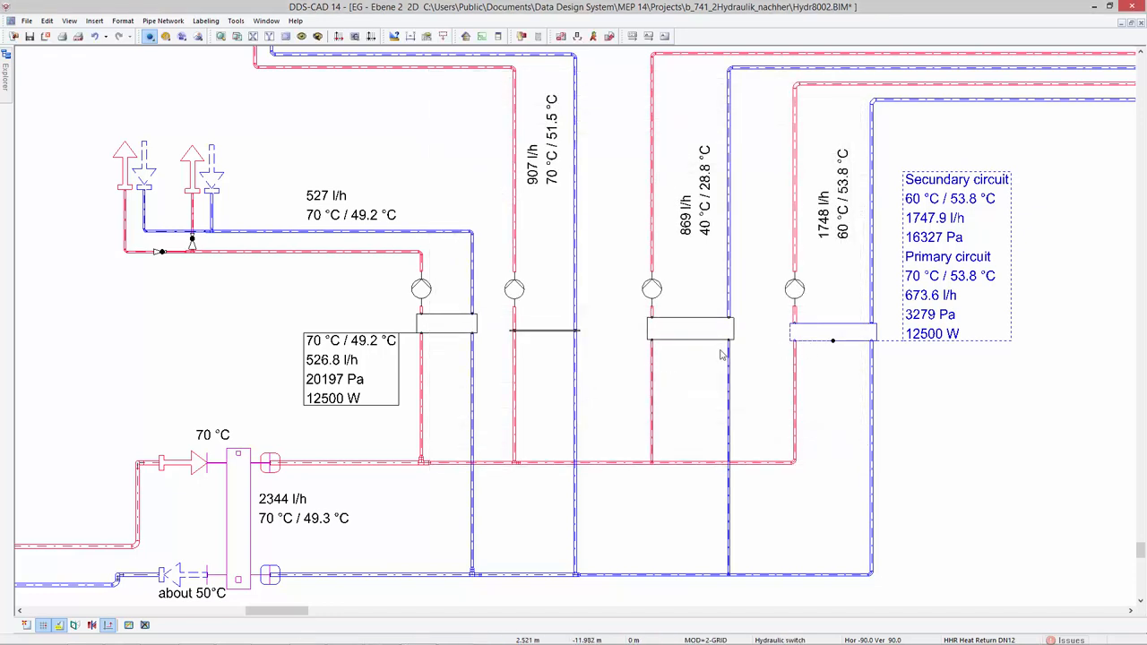
pyautogui.doubleClick(693, 327)
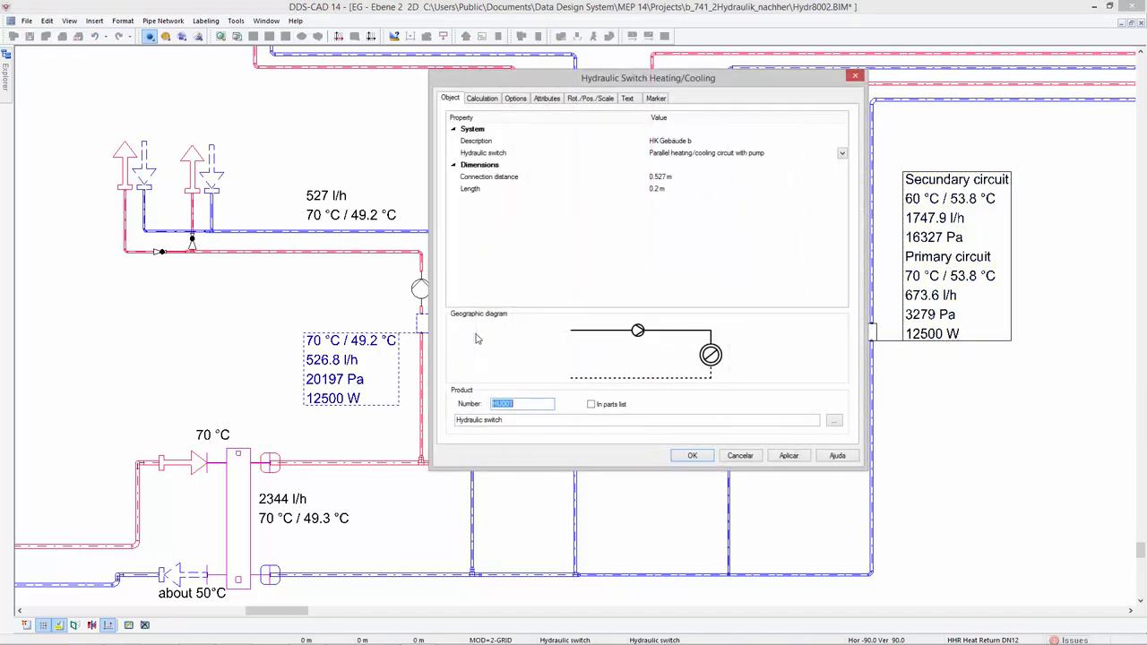